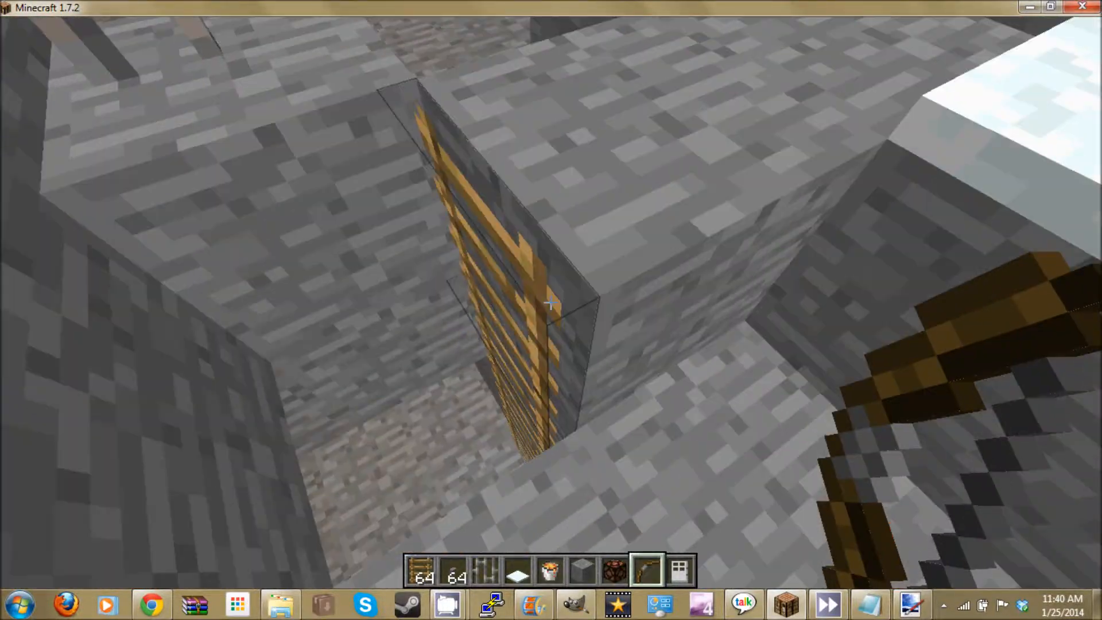
pyautogui.moveTo(551, 303)
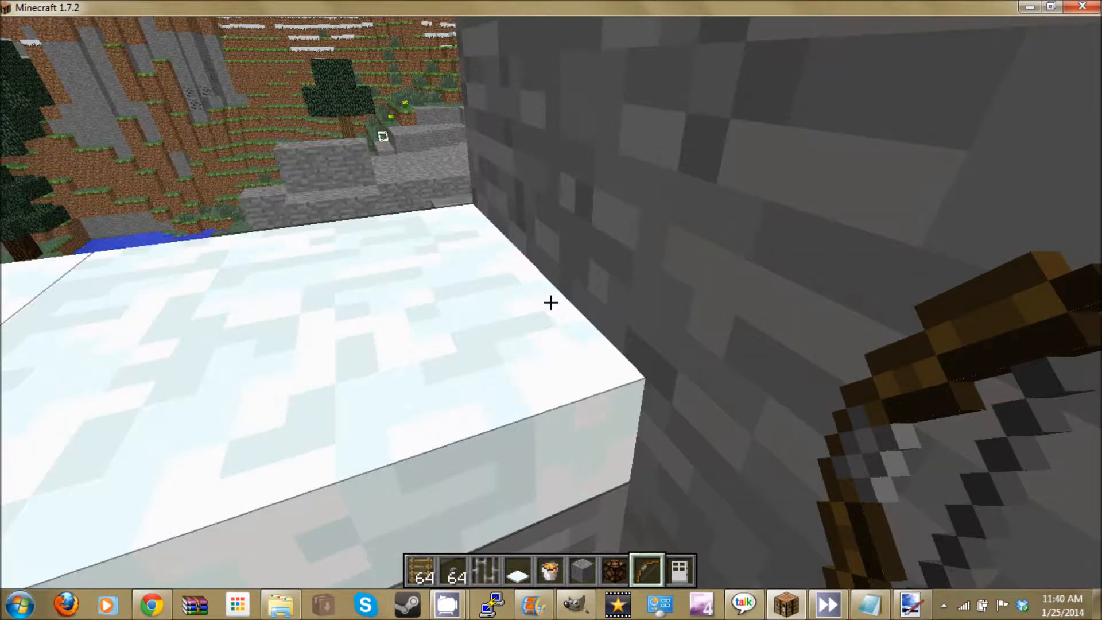
pyautogui.moveTo(551, 303)
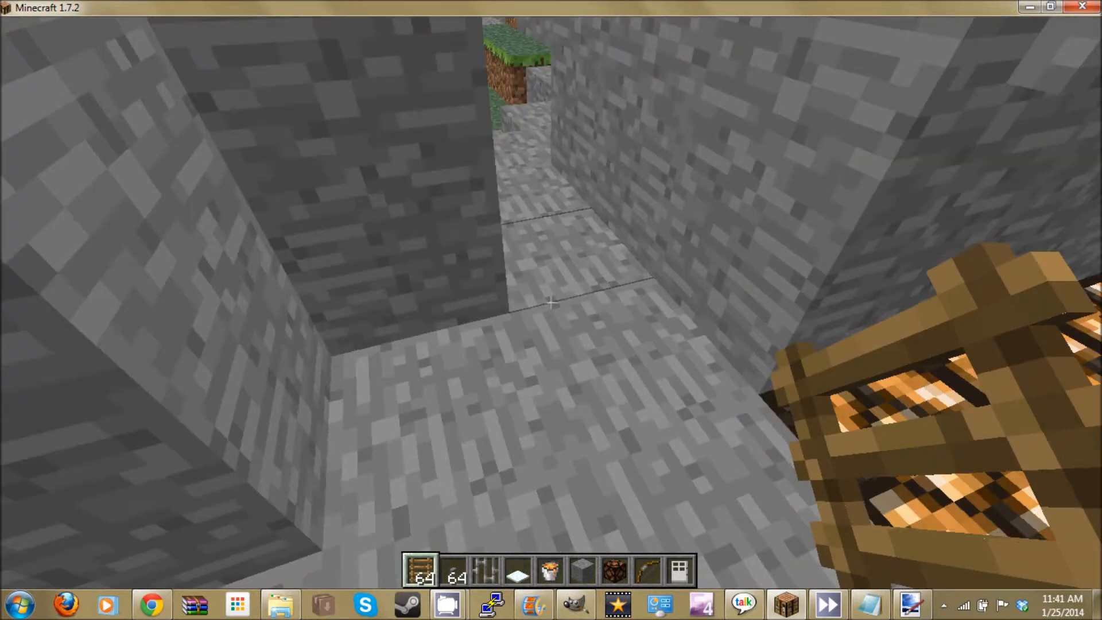
# Search 'sti' in the creative inventory and put the sticky piston into the hotbar.
pyautogui.press('e')
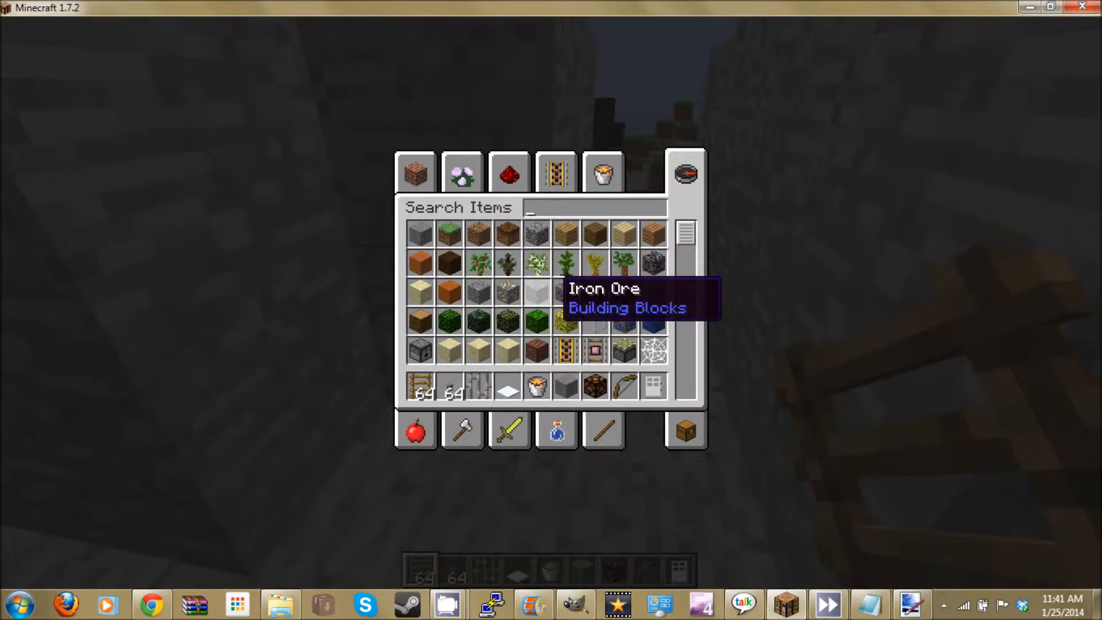
pyautogui.write('s')
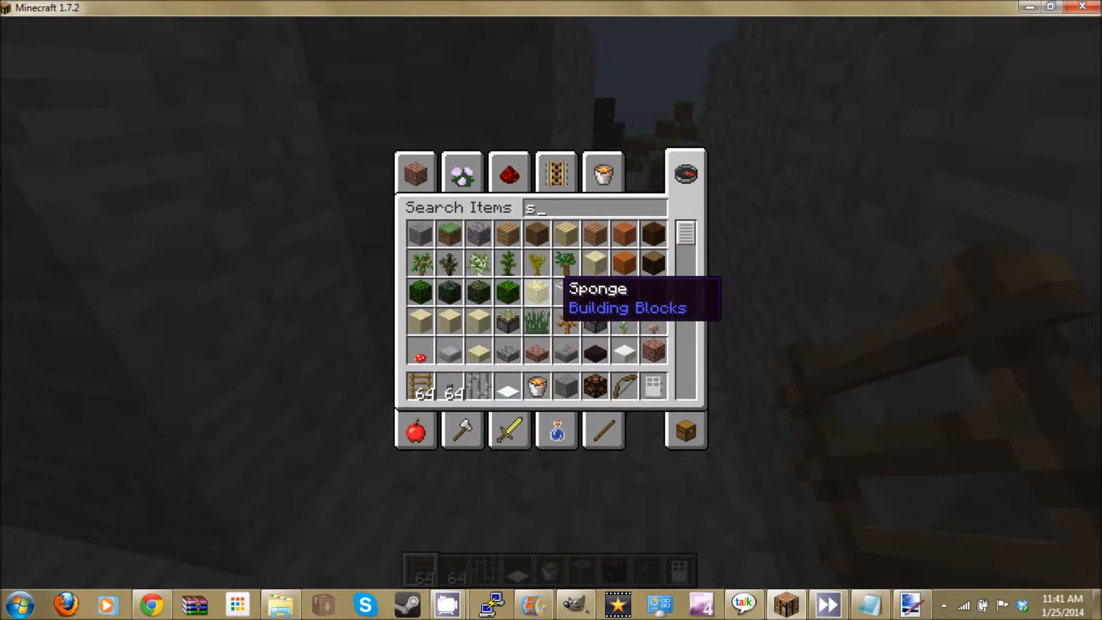
pyautogui.write('ti')
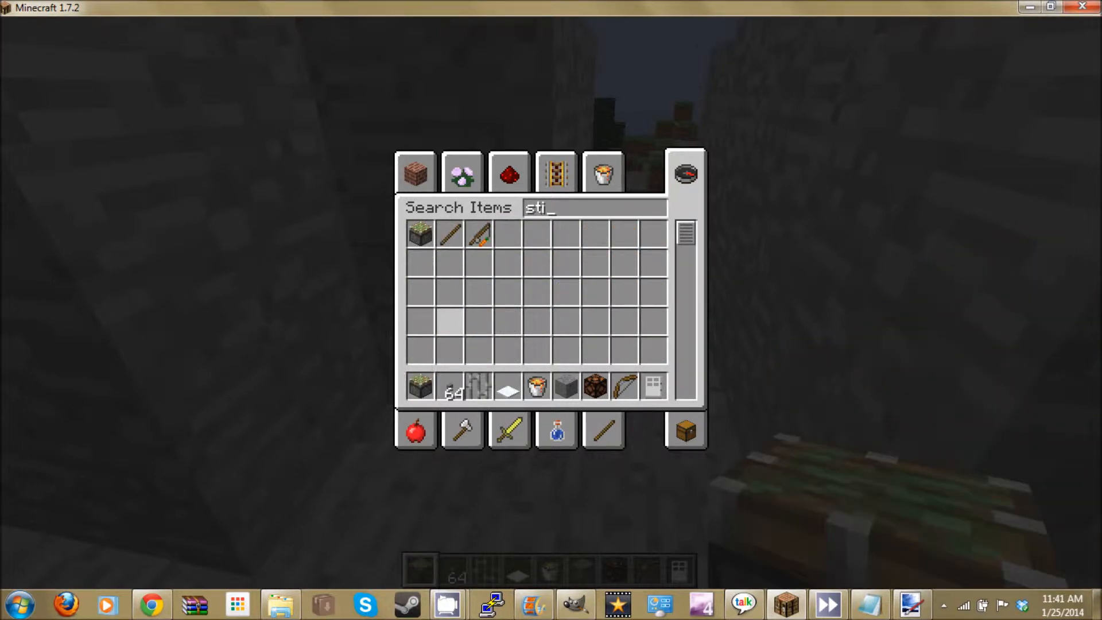
pyautogui.click(508, 174)
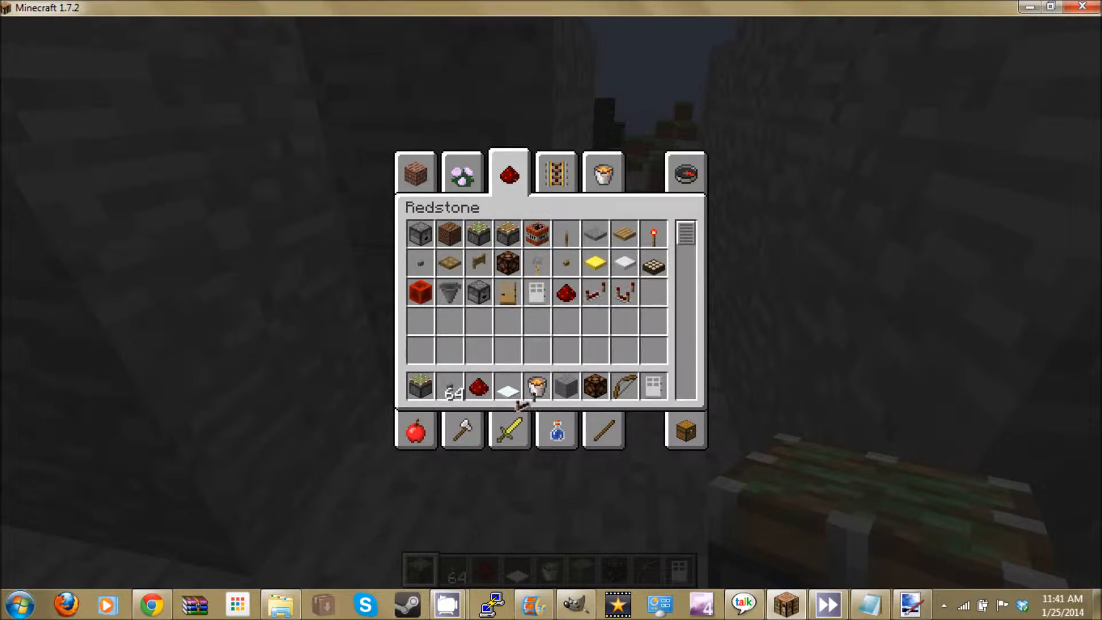
pyautogui.moveTo(654, 234)
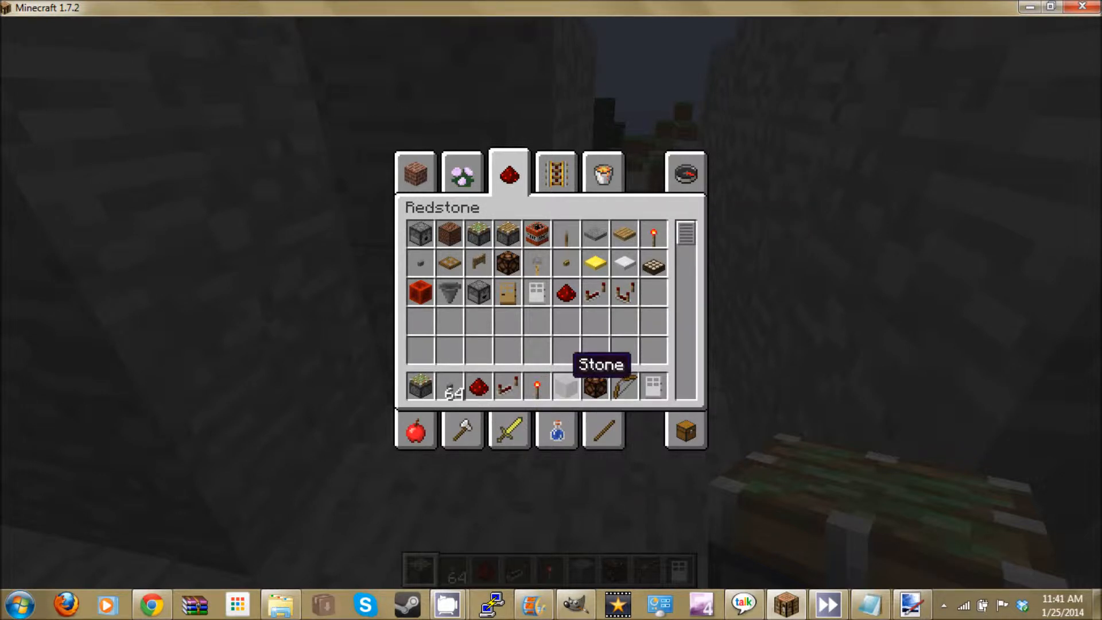
pyautogui.press('Escape')
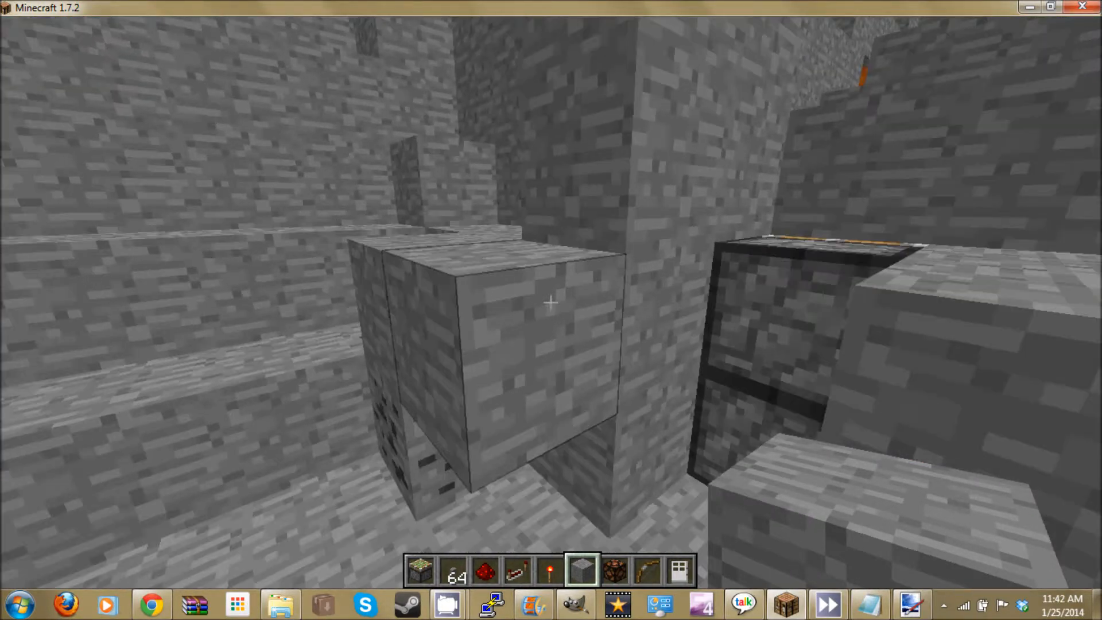
pyautogui.moveTo(551, 303)
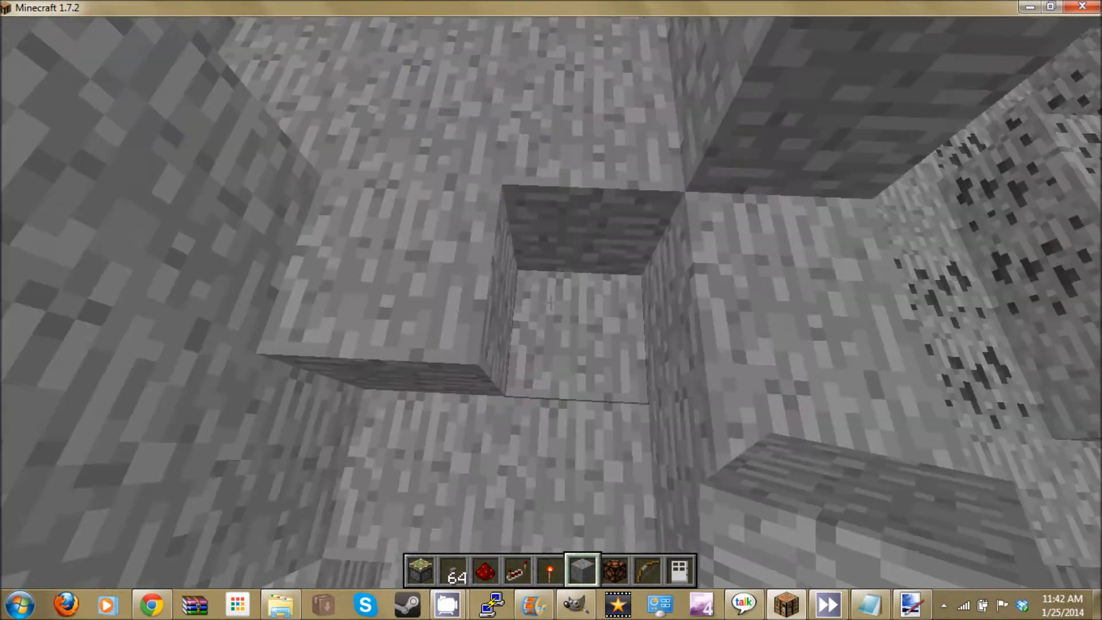
pyautogui.moveTo(552, 303)
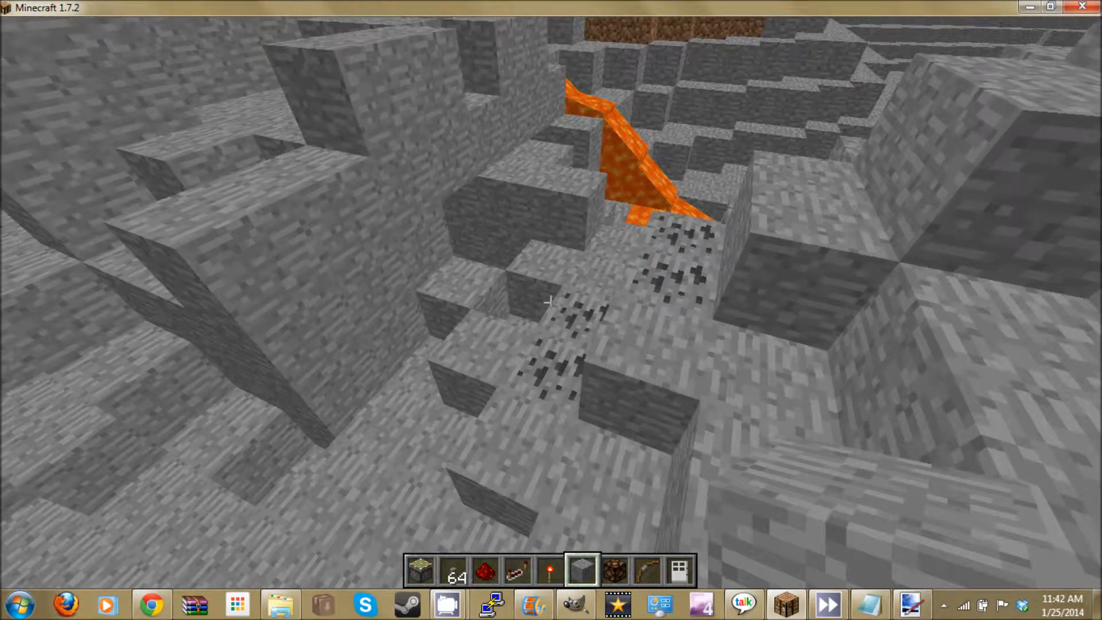
pyautogui.moveTo(551, 307)
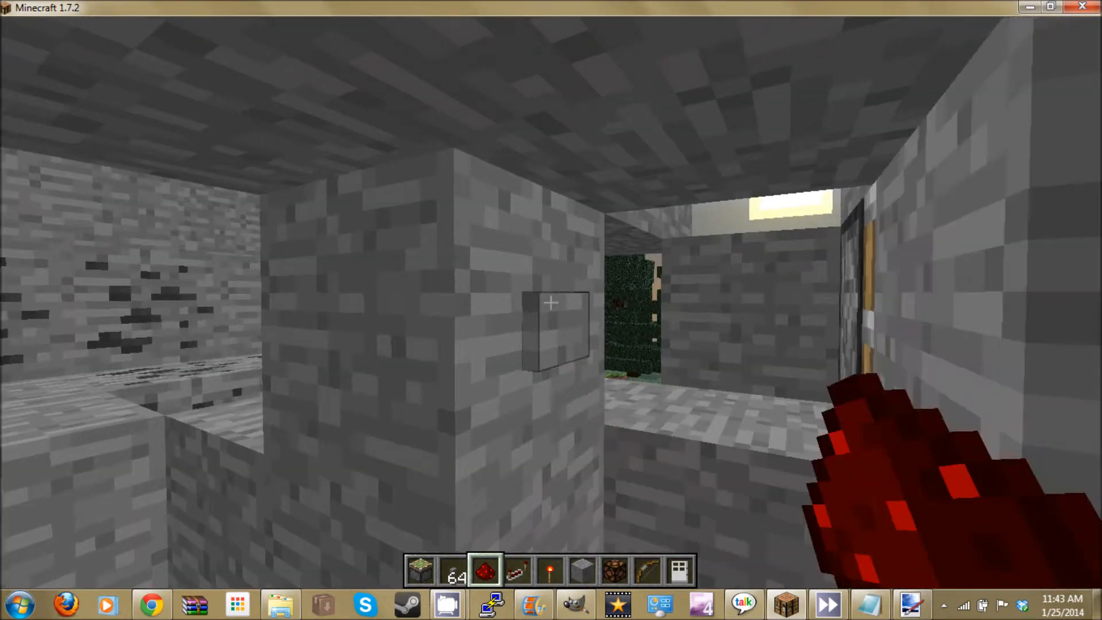
pyautogui.moveTo(551, 303)
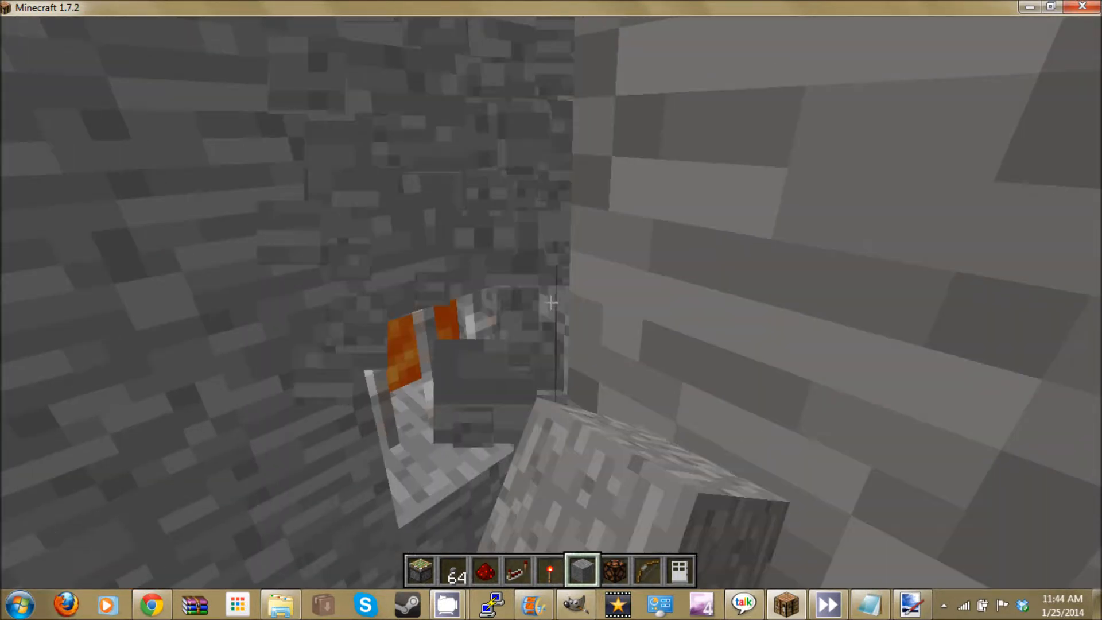
pyautogui.moveTo(552, 303)
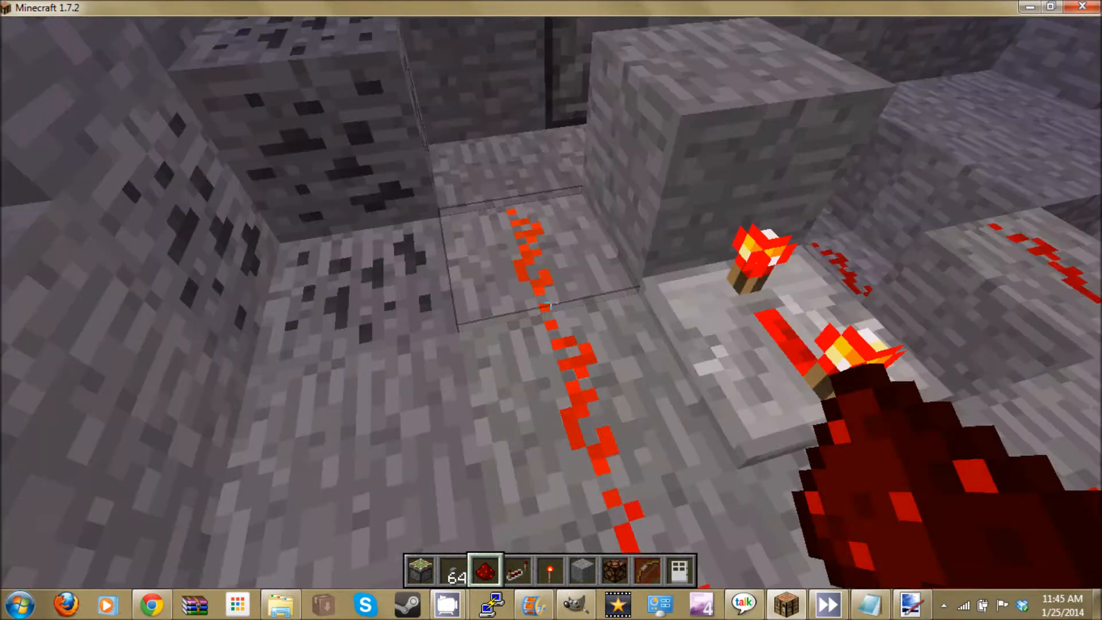
pyautogui.moveTo(552, 303)
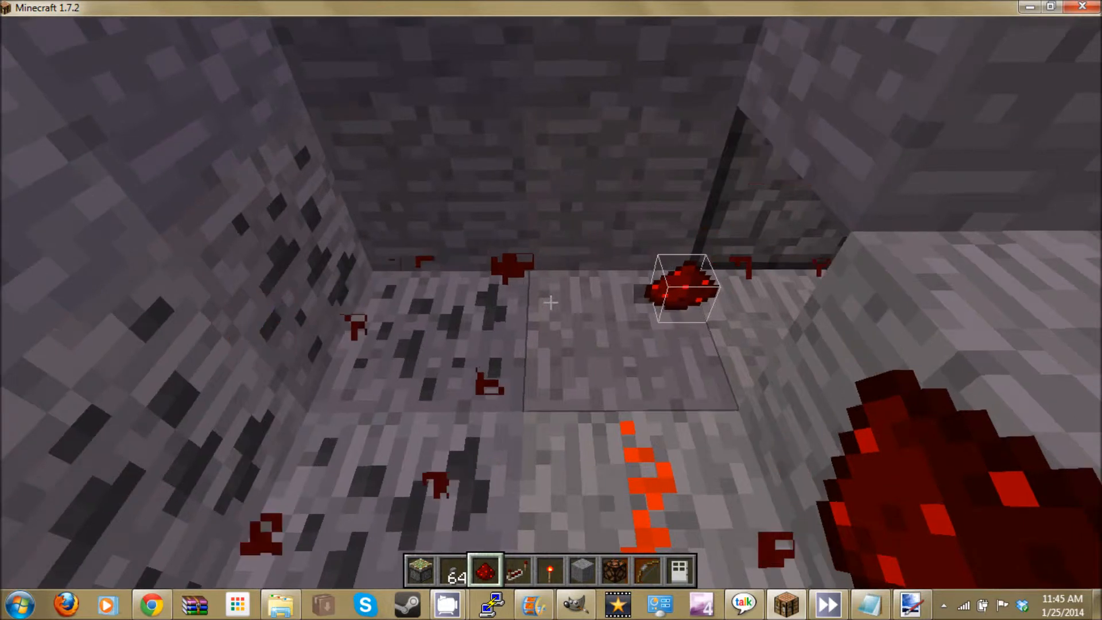
pyautogui.moveTo(550, 304)
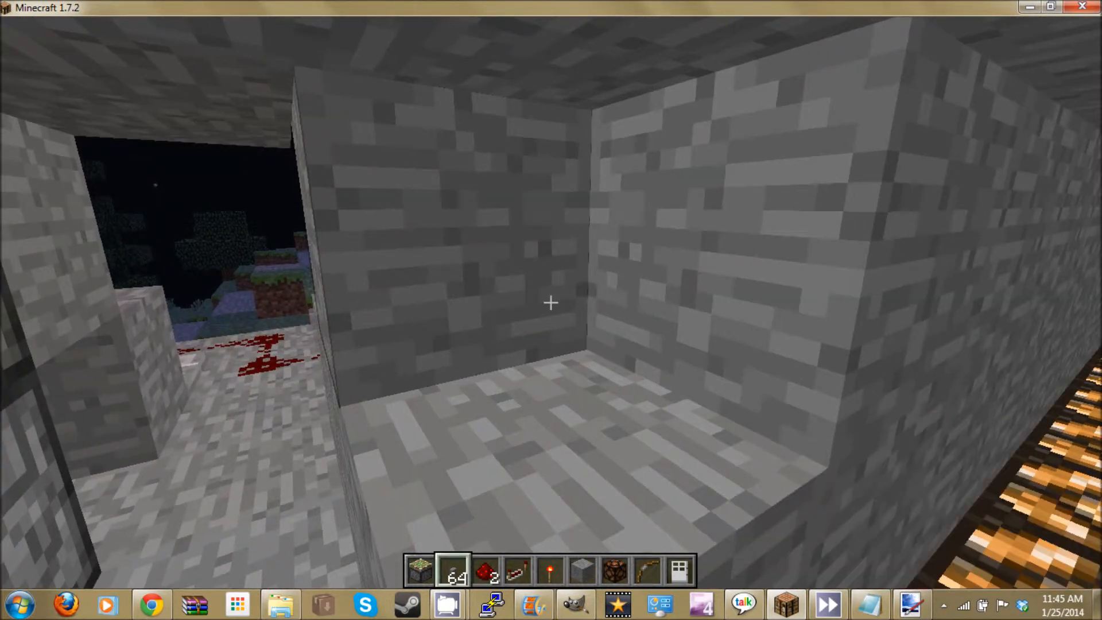
pyautogui.moveTo(551, 303)
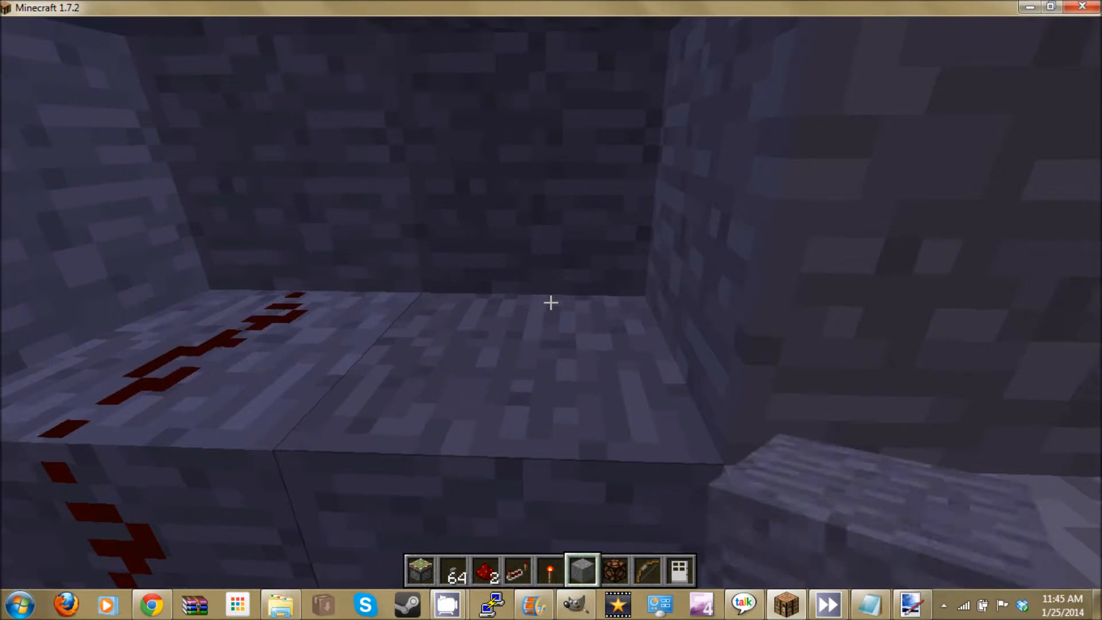
pyautogui.moveTo(551, 303)
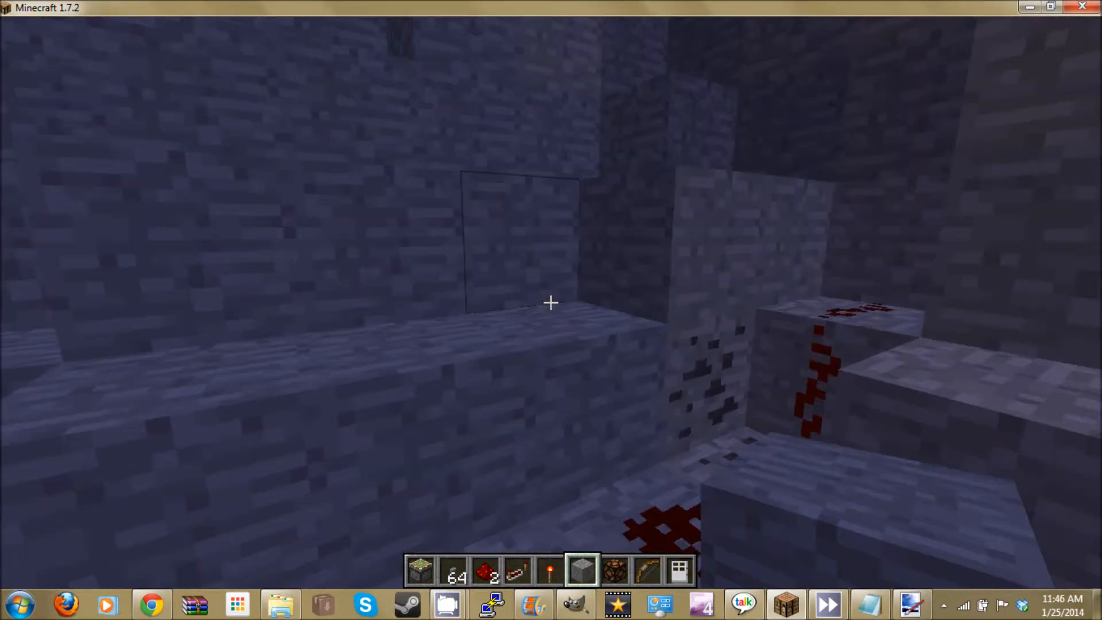
pyautogui.moveTo(552, 303)
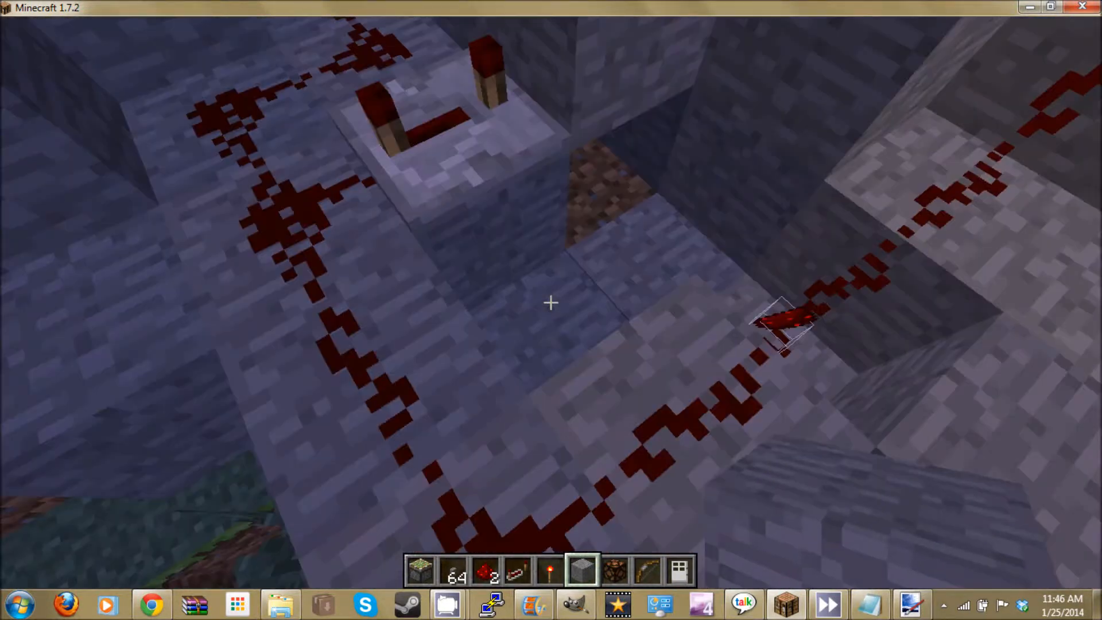
pyautogui.moveTo(551, 304)
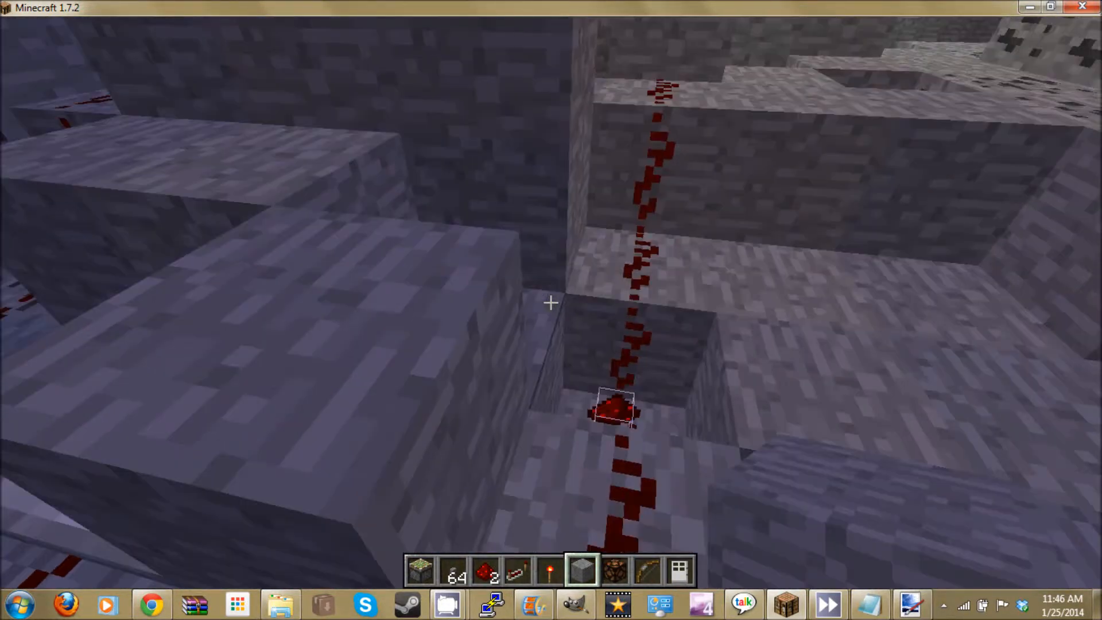
pyautogui.moveTo(551, 303)
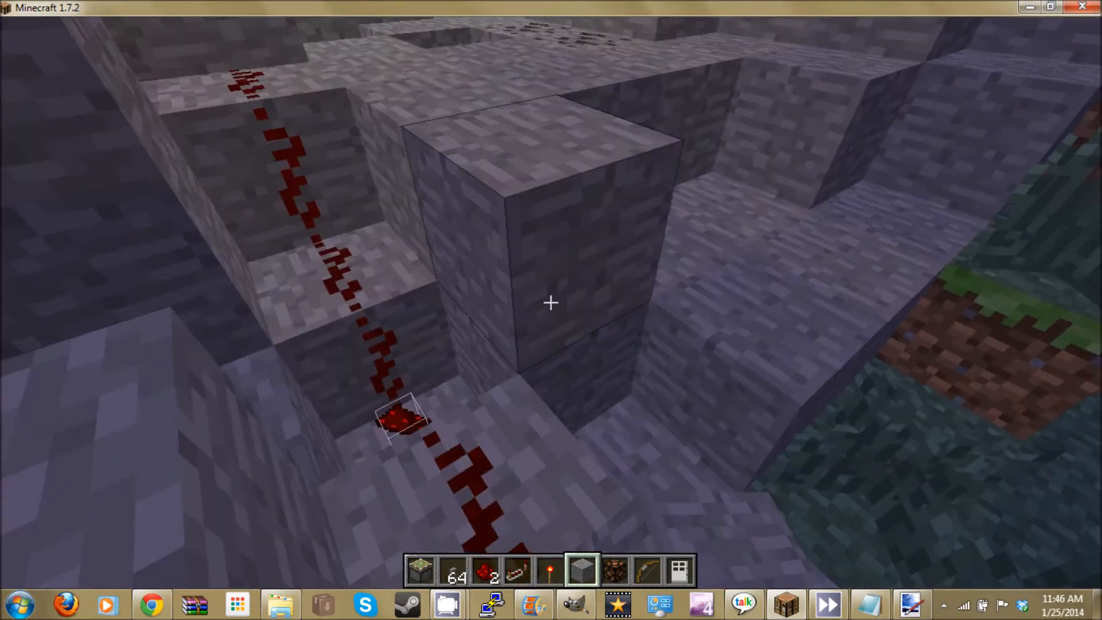
pyautogui.moveTo(552, 303)
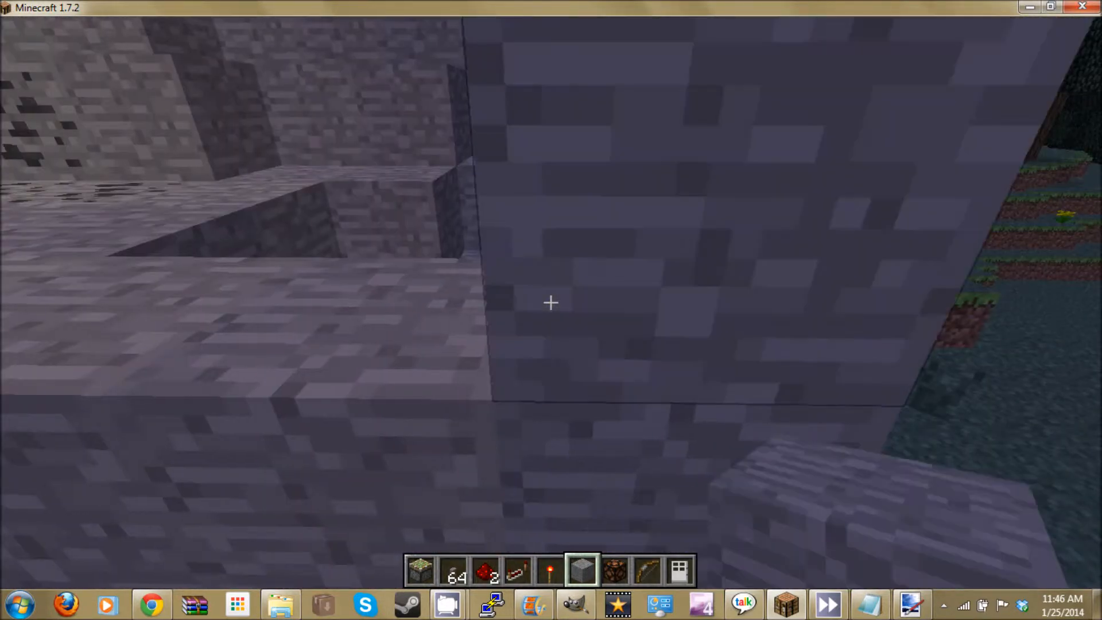
pyautogui.moveTo(551, 303)
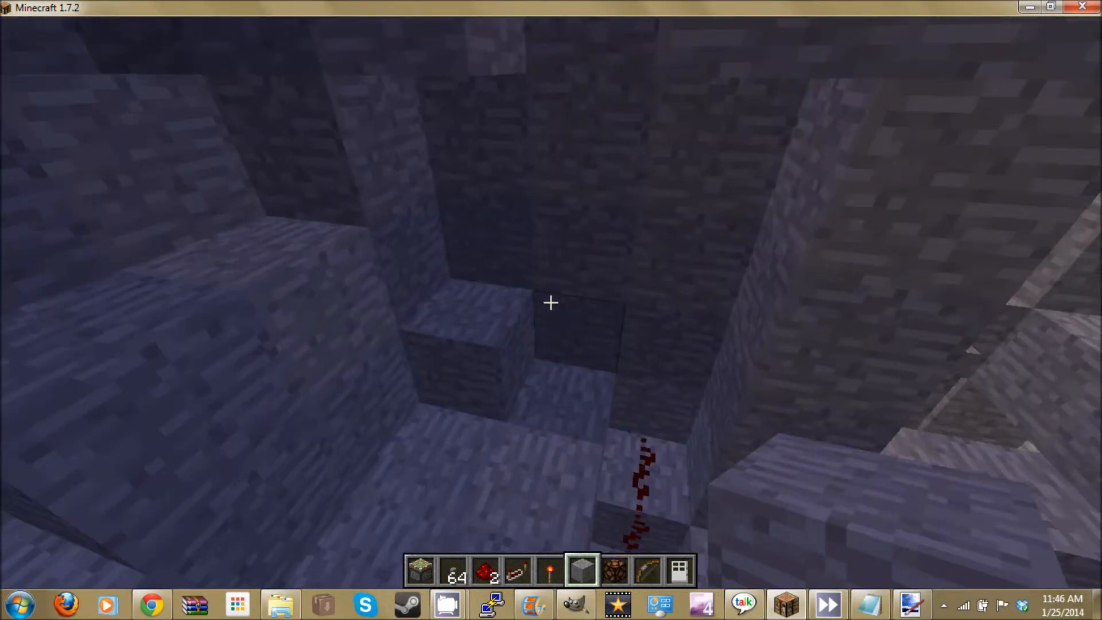
pyautogui.moveTo(552, 304)
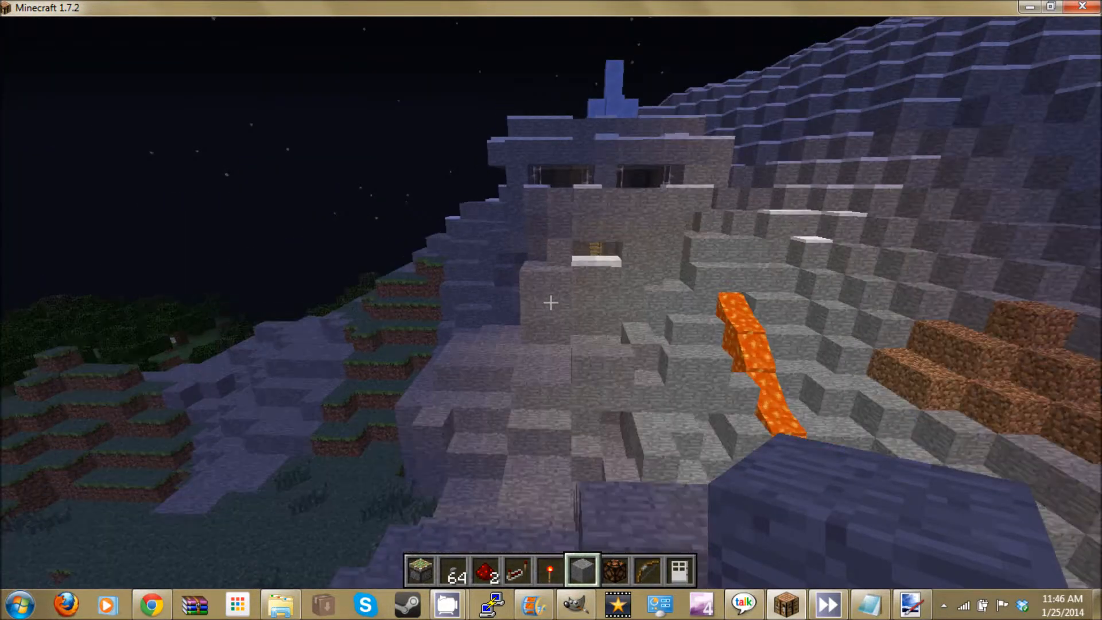
pyautogui.moveTo(551, 304)
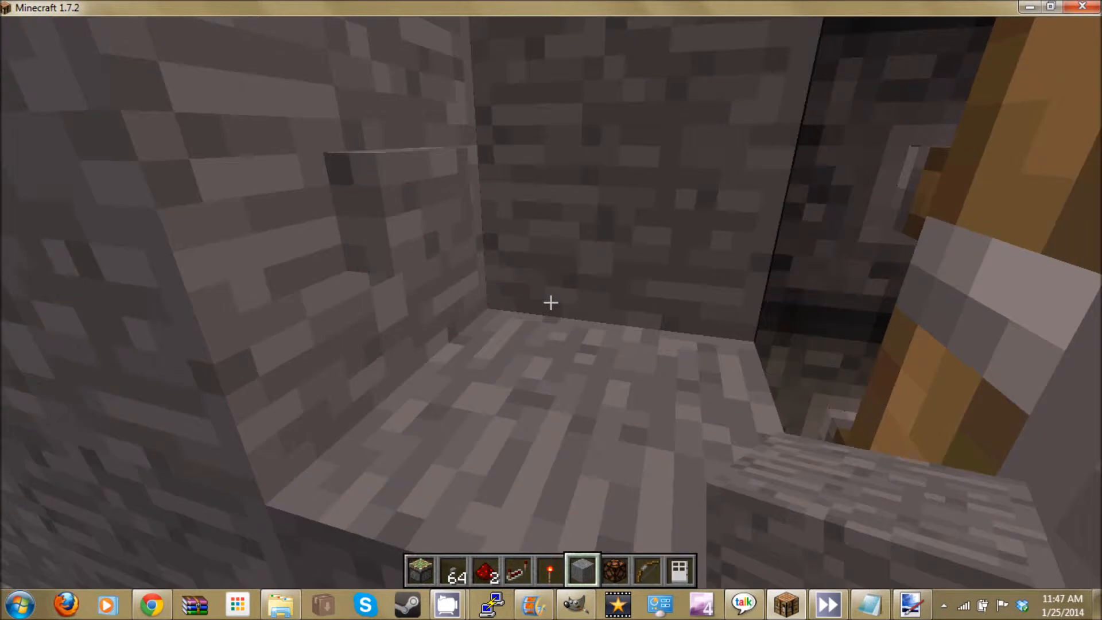
pyautogui.moveTo(551, 303)
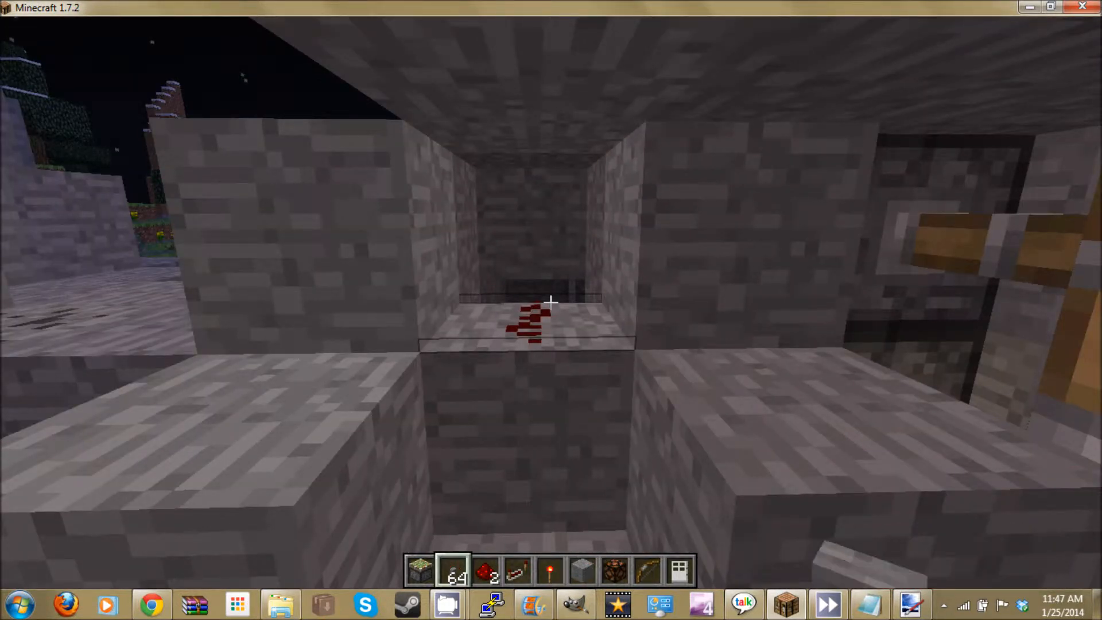
pyautogui.moveTo(551, 303)
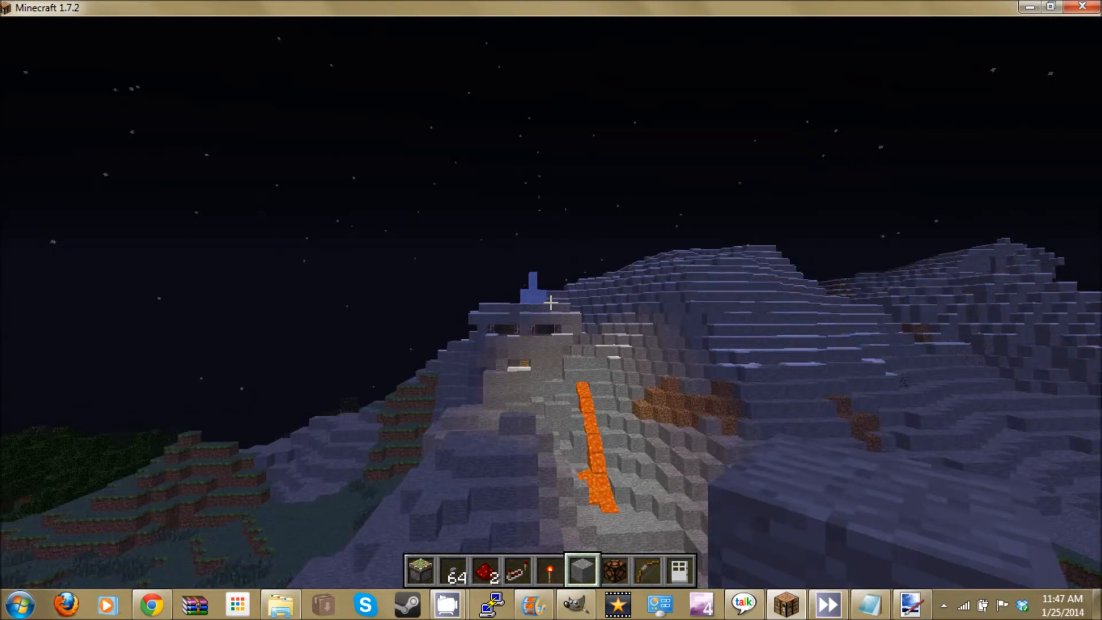
pyautogui.moveTo(551, 303)
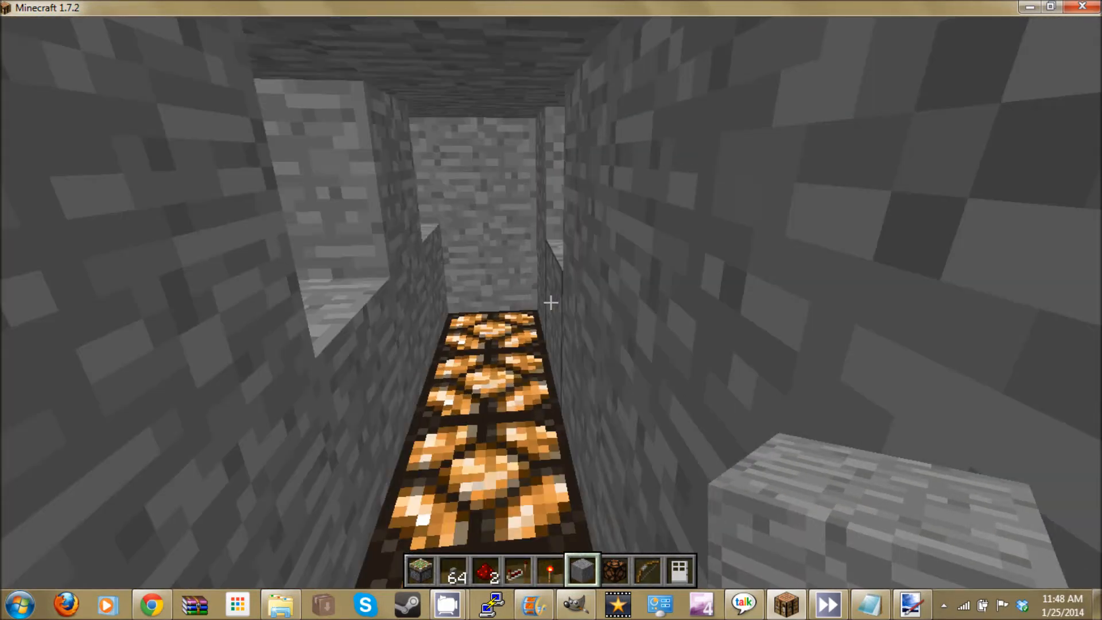
# Leave the lamp-lined corridor view and pause the game.
pyautogui.press('Escape')
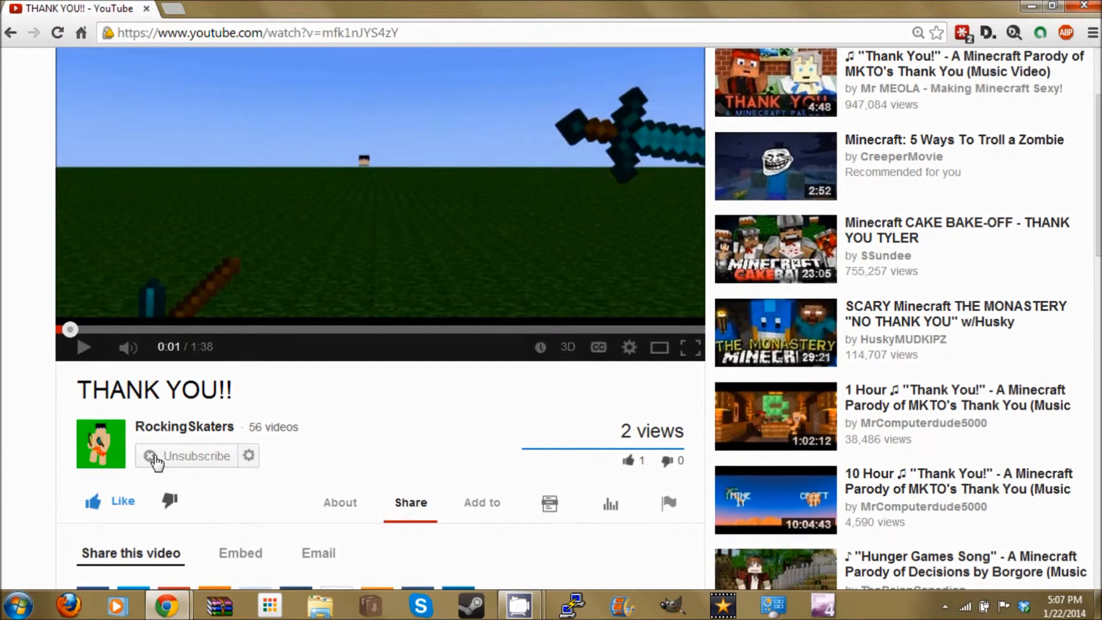
# Unsubscribe and re-subscribe to the RockingSkaters channel under the video.
pyautogui.click(186, 455)
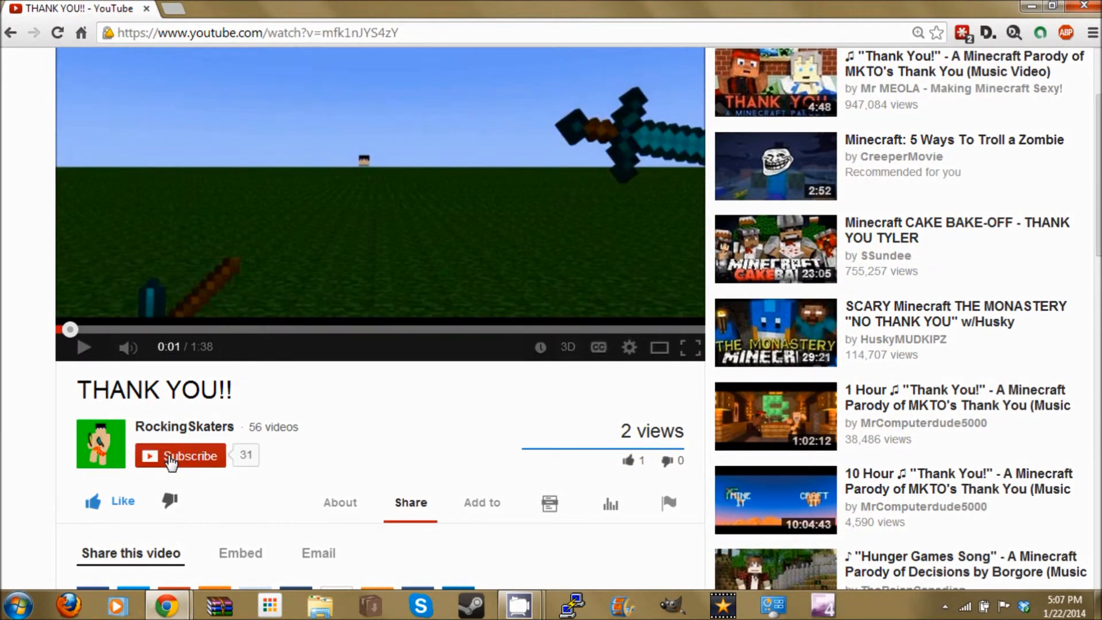
pyautogui.click(179, 455)
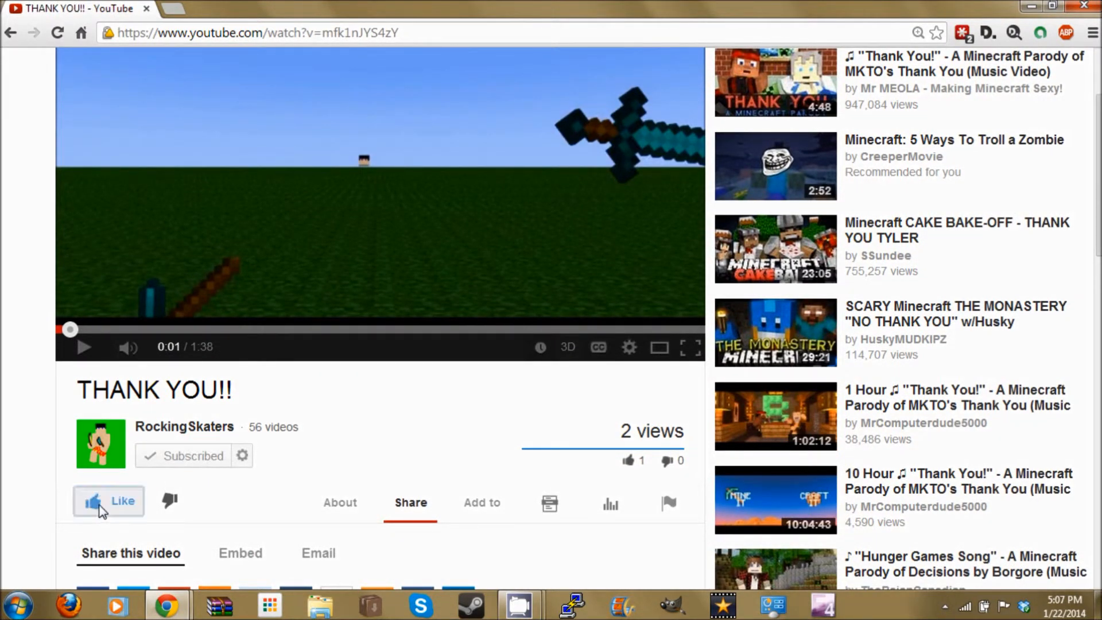